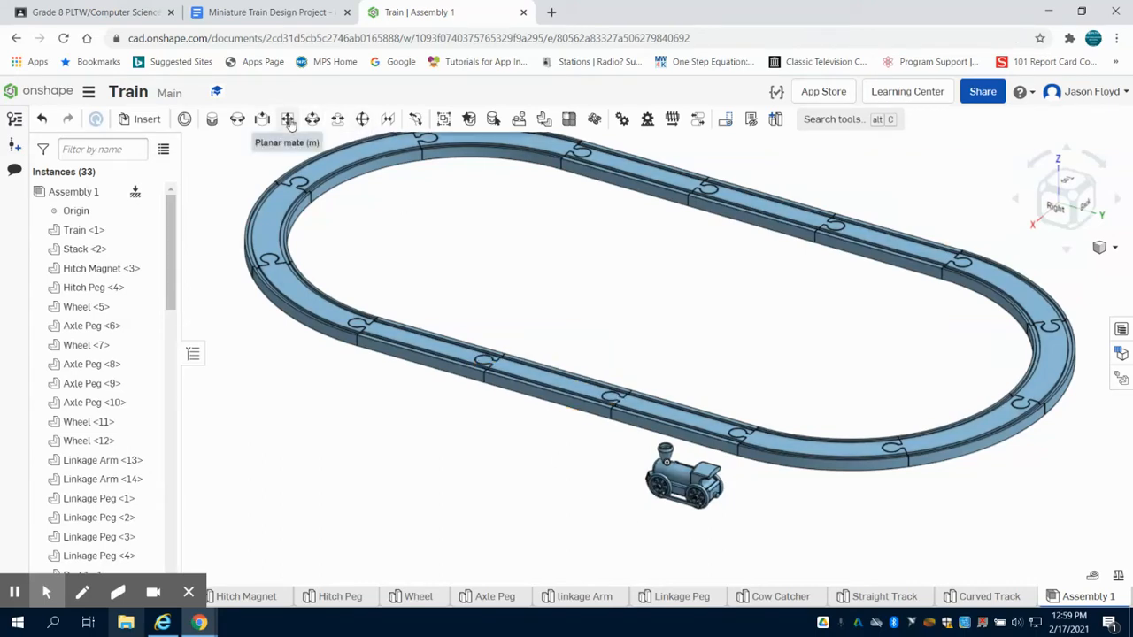
Step: Add a planar mate between the Train and Part 1 <3> connectors with a 0 in offset
left_click(287, 118)
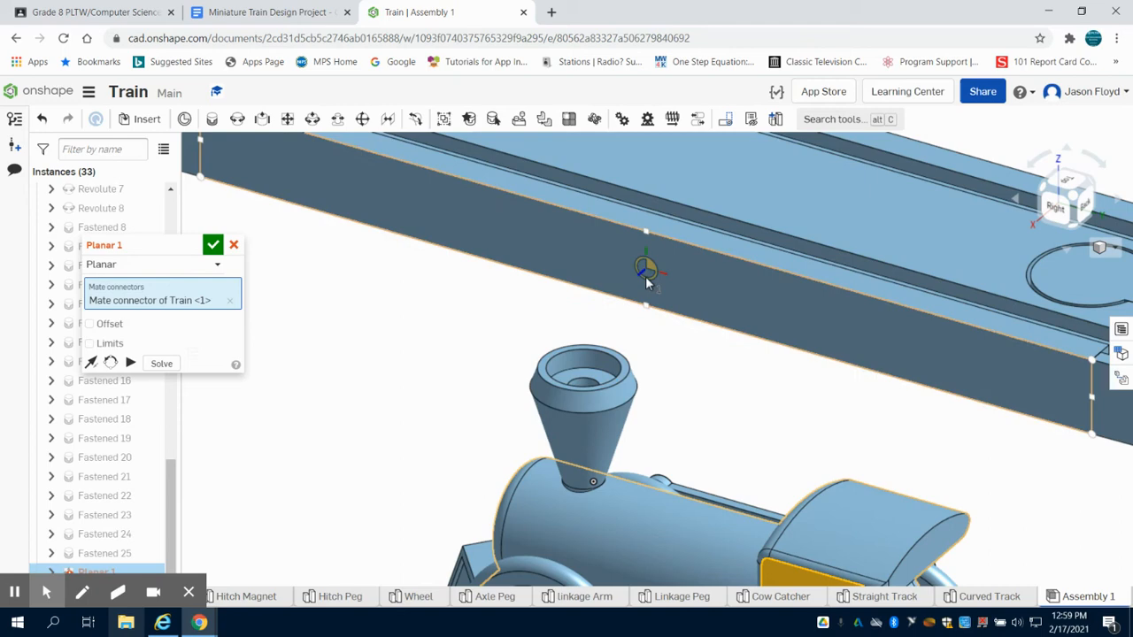
left_click(647, 265)
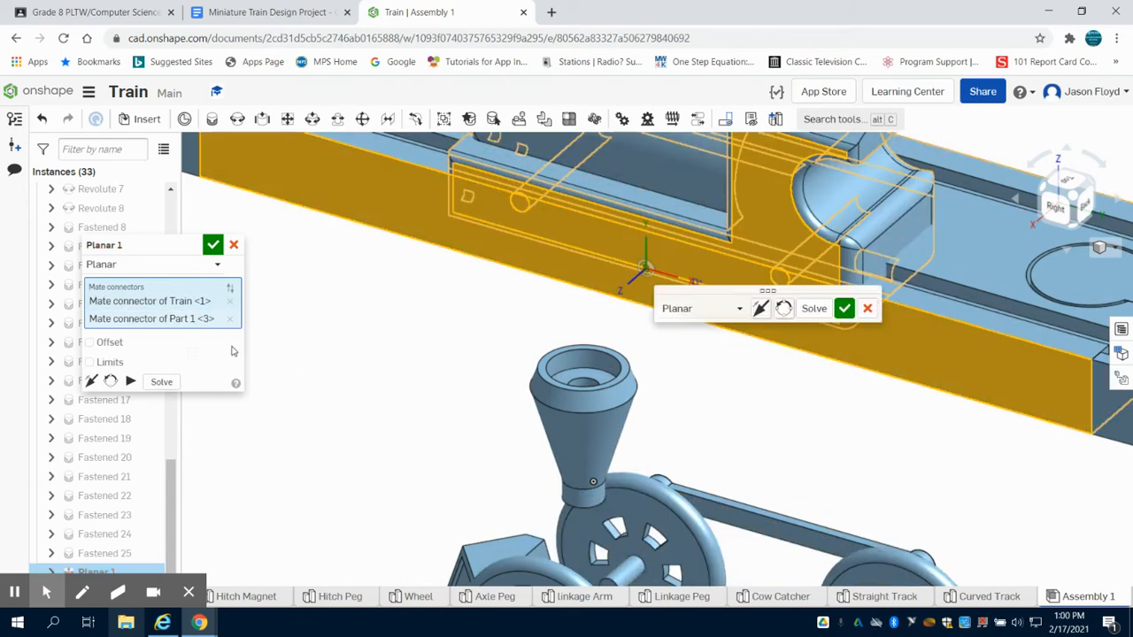
left_click(89, 342)
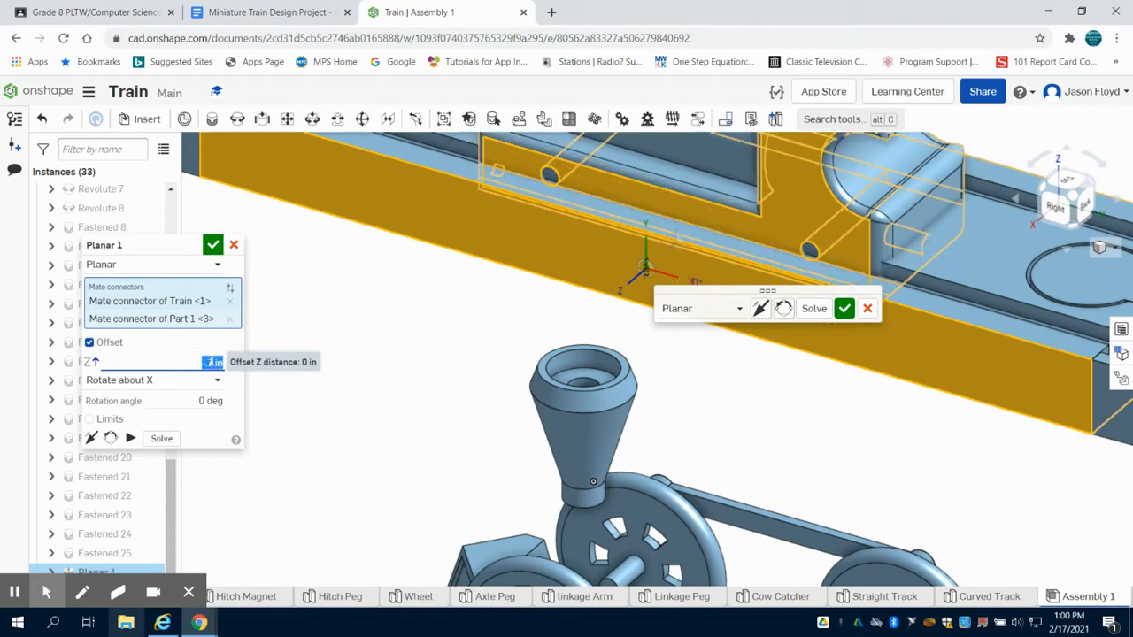
left_click(212, 244)
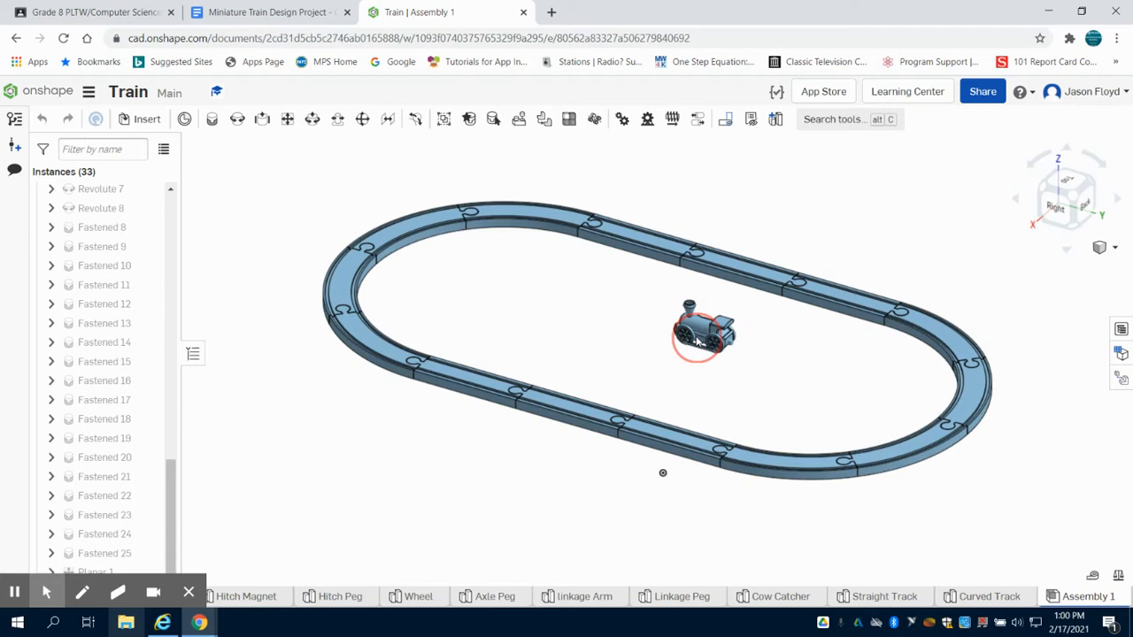
Step: Drag the locomotive from the middle of the oval down onto the lower stretch of track
left_click_drag(700, 336, 700, 407)
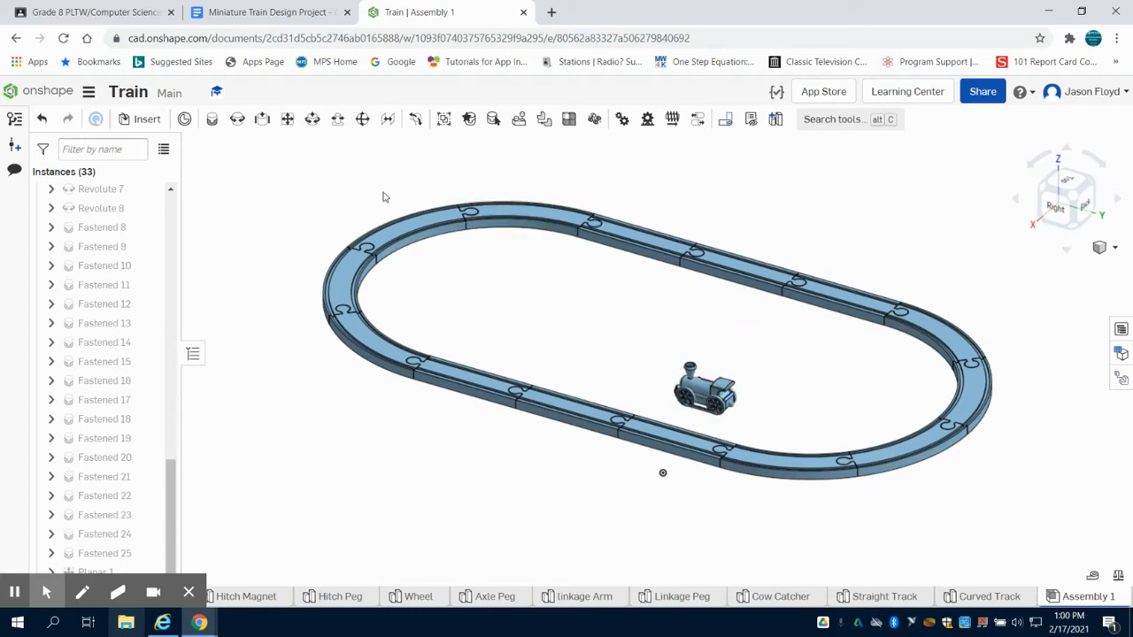
mouse_move(368, 159)
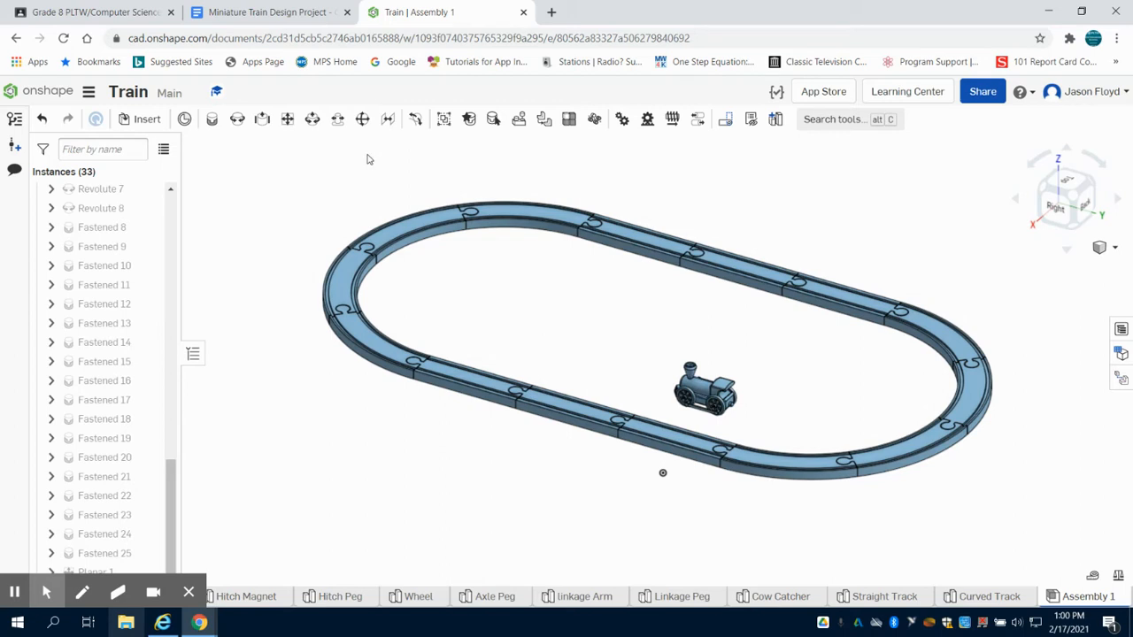
mouse_move(416, 120)
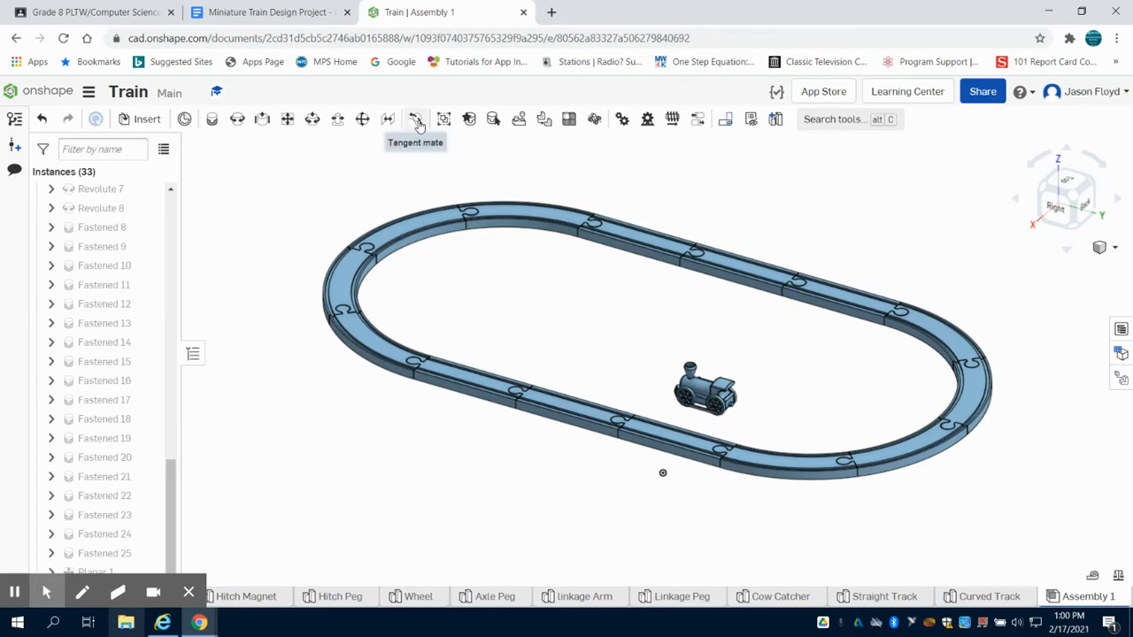
Step: Add a tangent mate between the Part 1 <3> track face and the Wheel <7> face
left_click(416, 119)
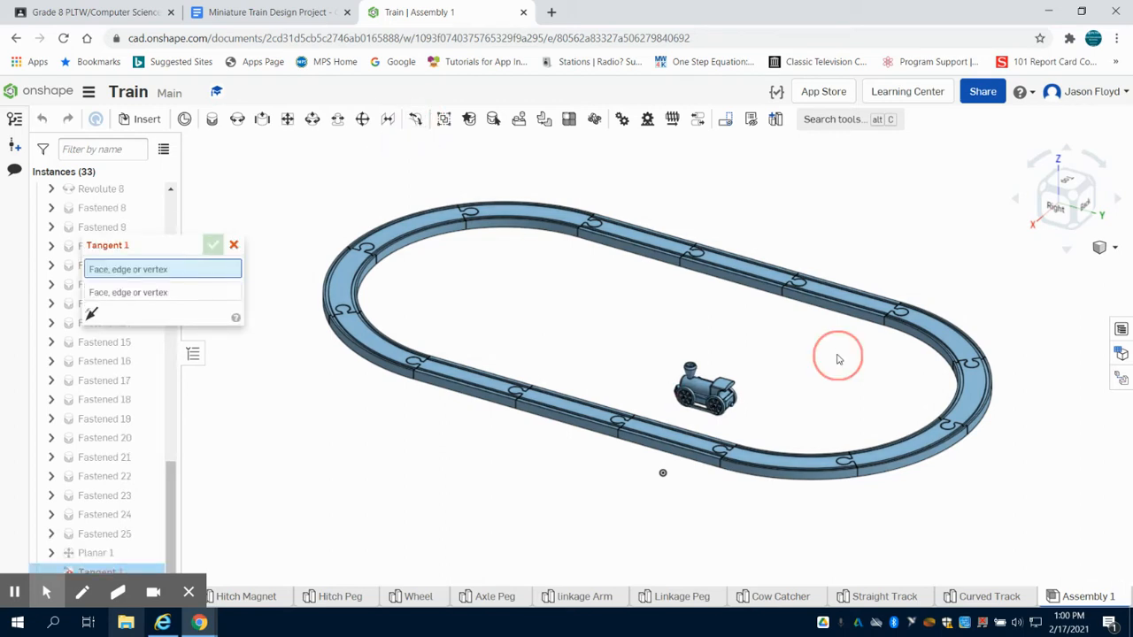
left_click_drag(839, 358, 606, 540)
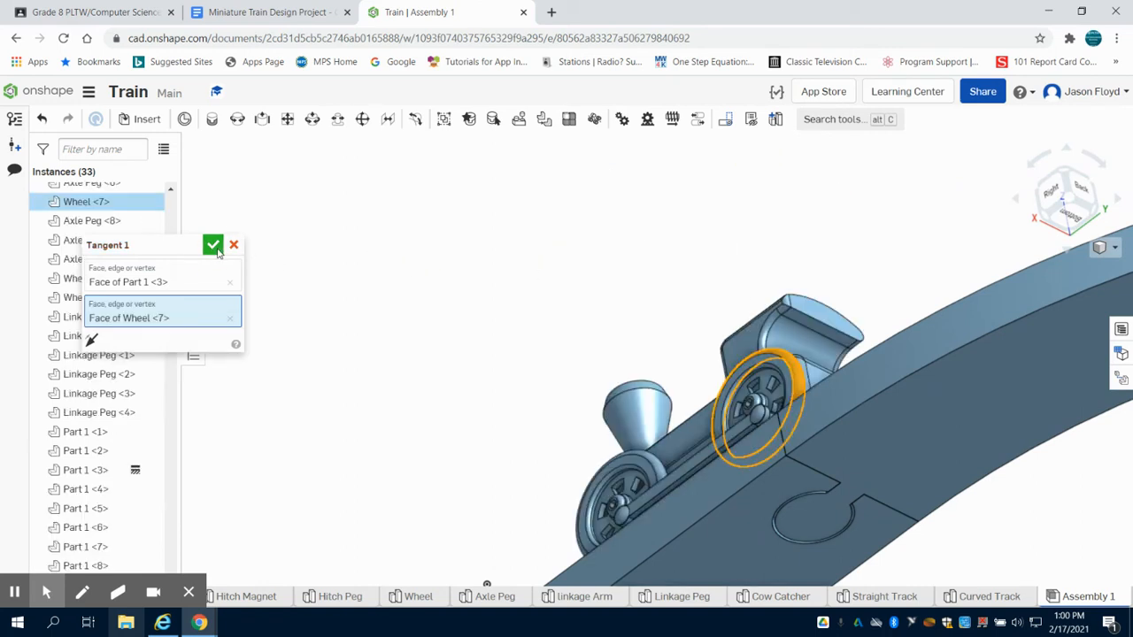
left_click(212, 244)
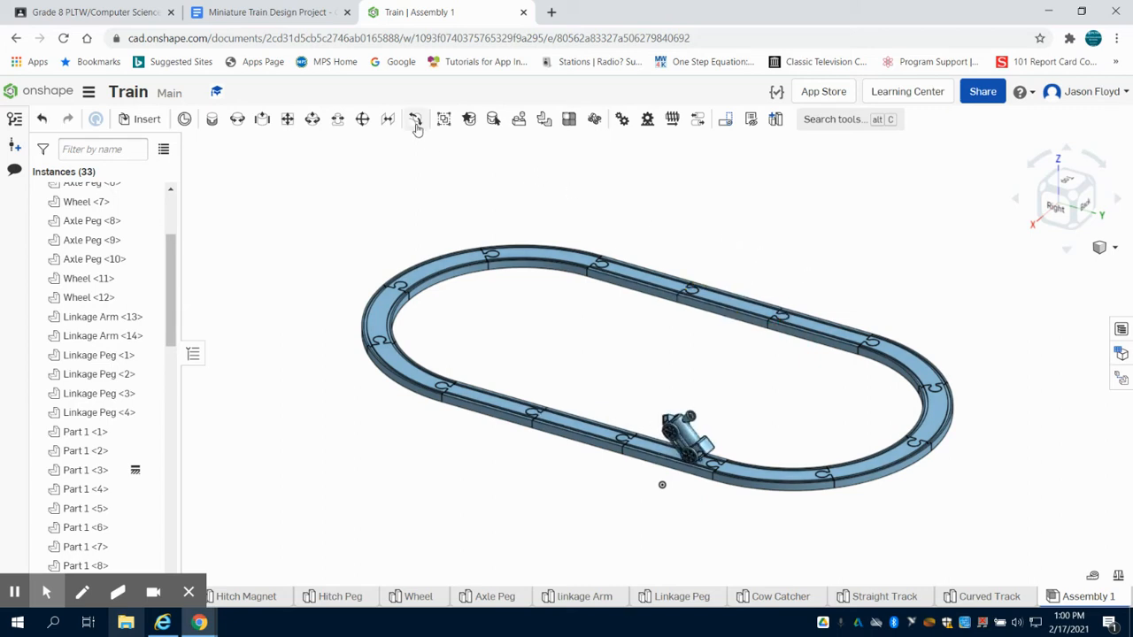
Step: Add a tangent mate between the track face and Wheel <5>, then slide the locomotive along the track
left_click(414, 119)
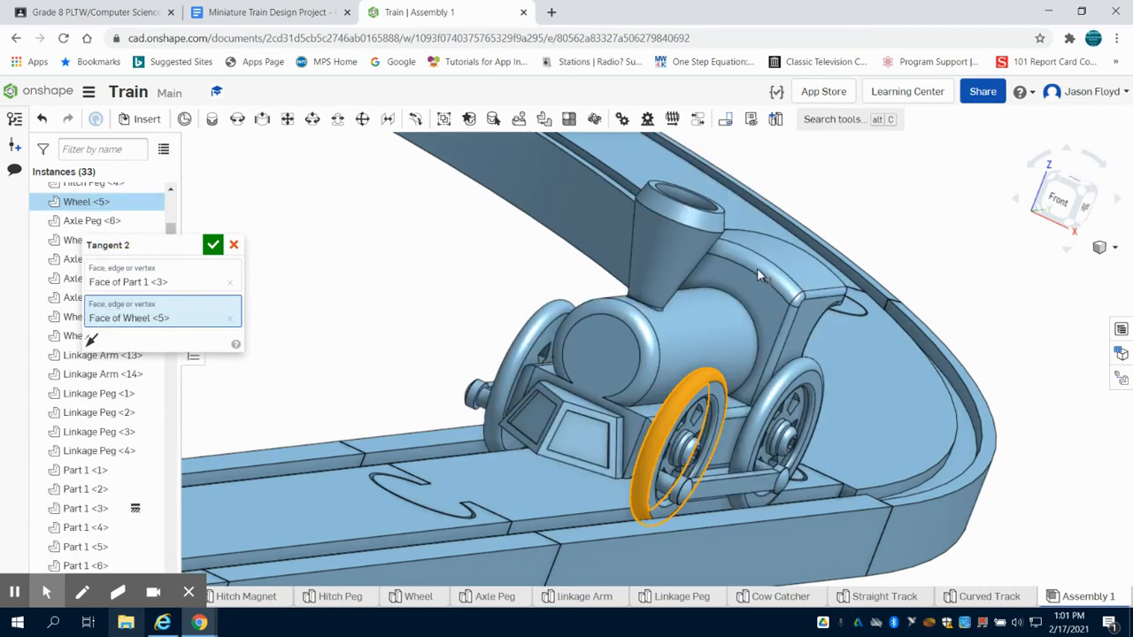
left_click(212, 245)
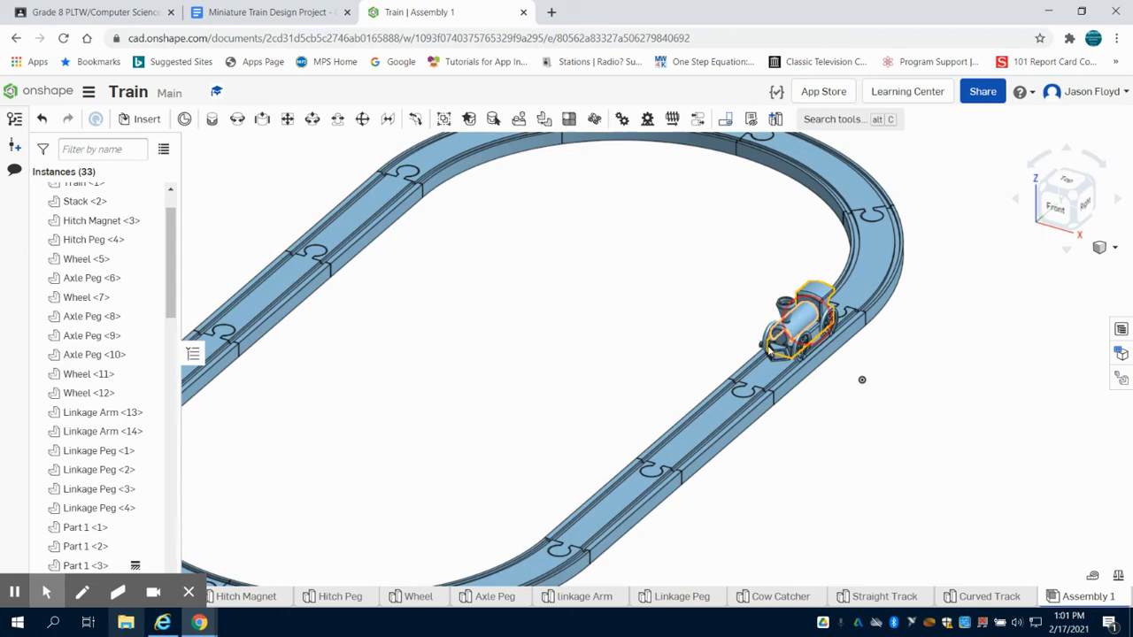
left_click_drag(805, 319, 629, 470)
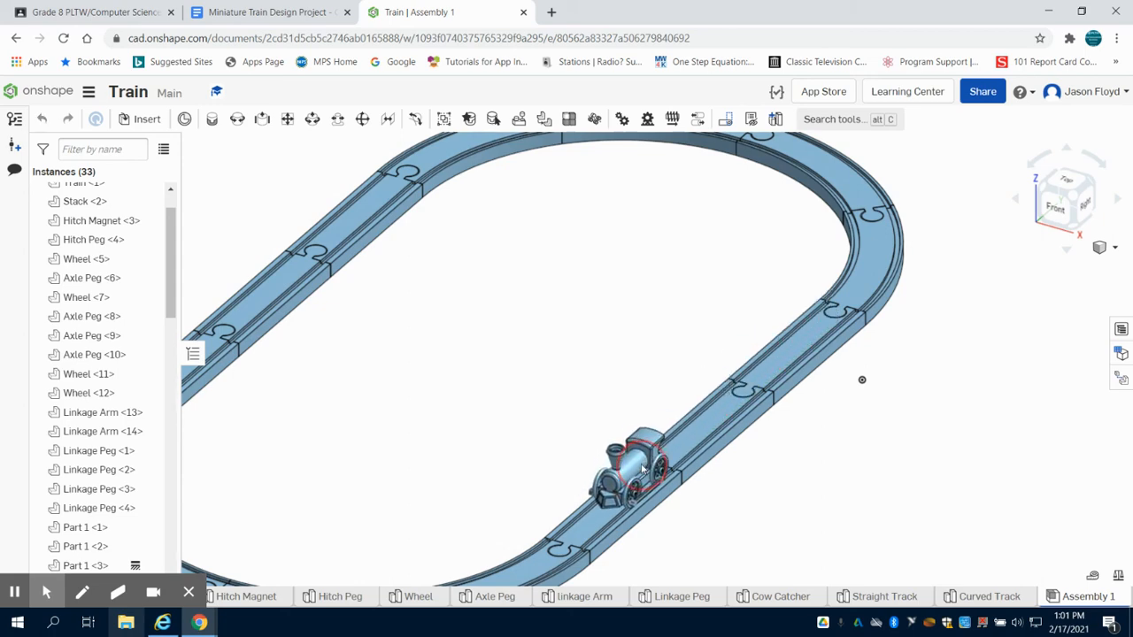